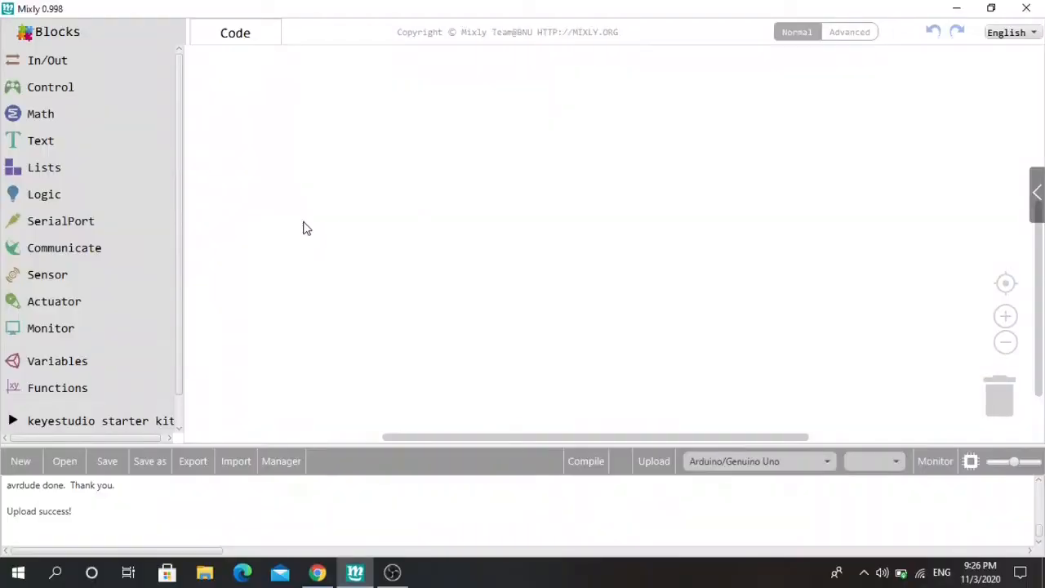
mouse_move(302, 169)
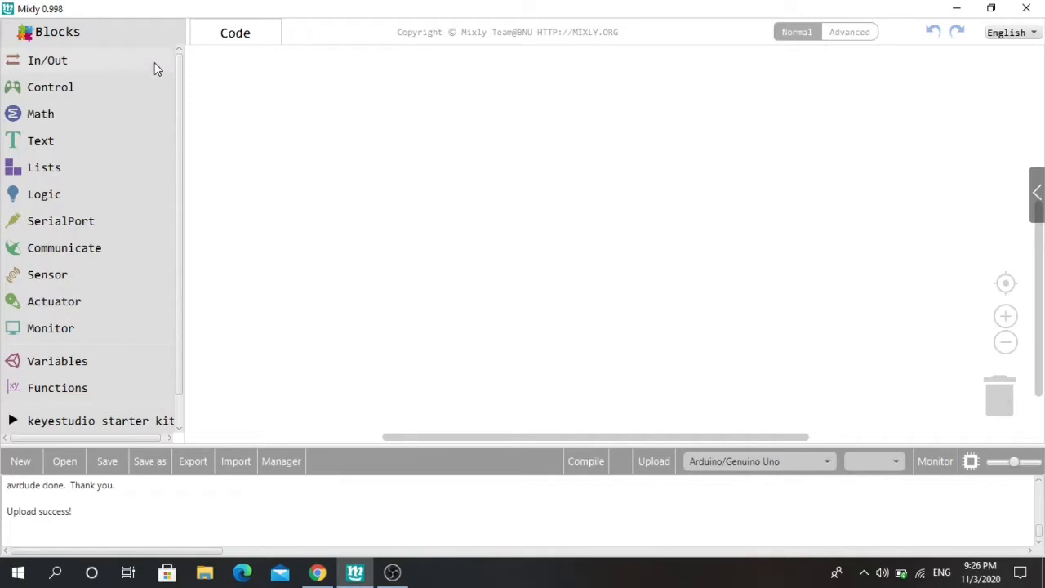
Place a DigitalWrite block (pin 0, HIGH) from the In/Out category on the empty workspace
click(46, 60)
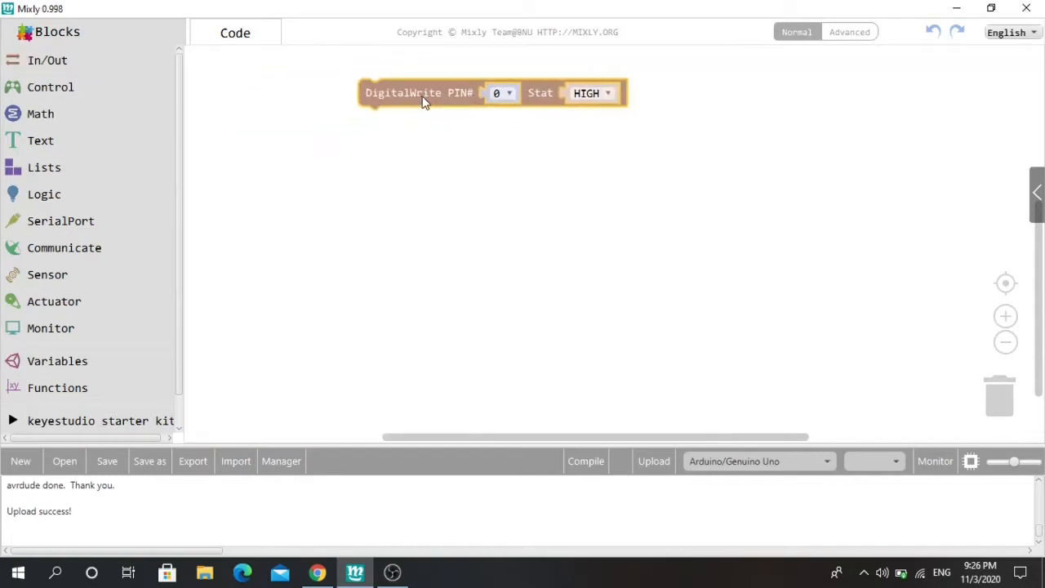
Stack three DigitalWrite HIGH blocks on pins 2, 3 and 4, followed by a 1000 ms delay
click(47, 60)
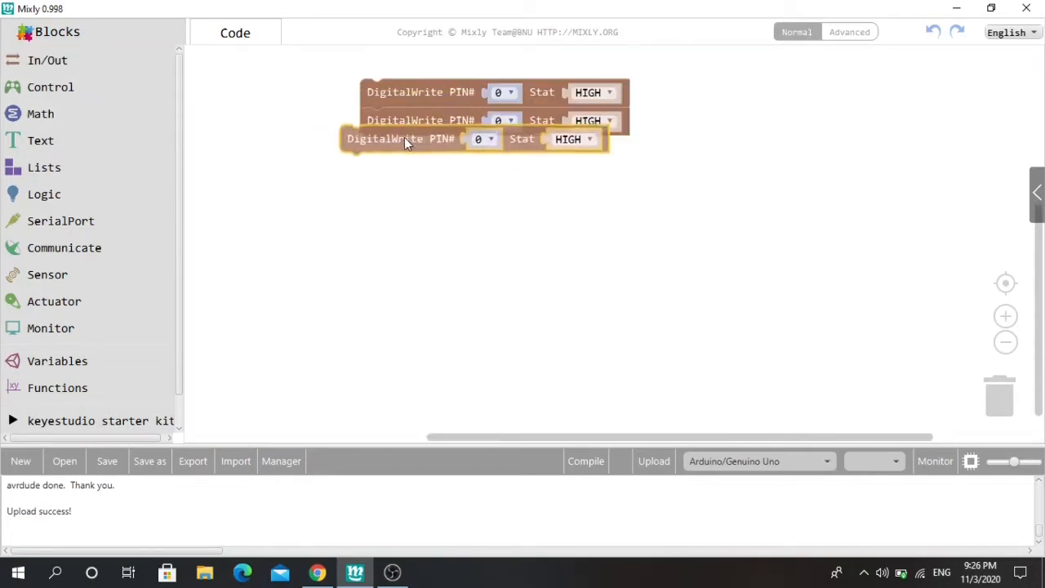
click(50, 86)
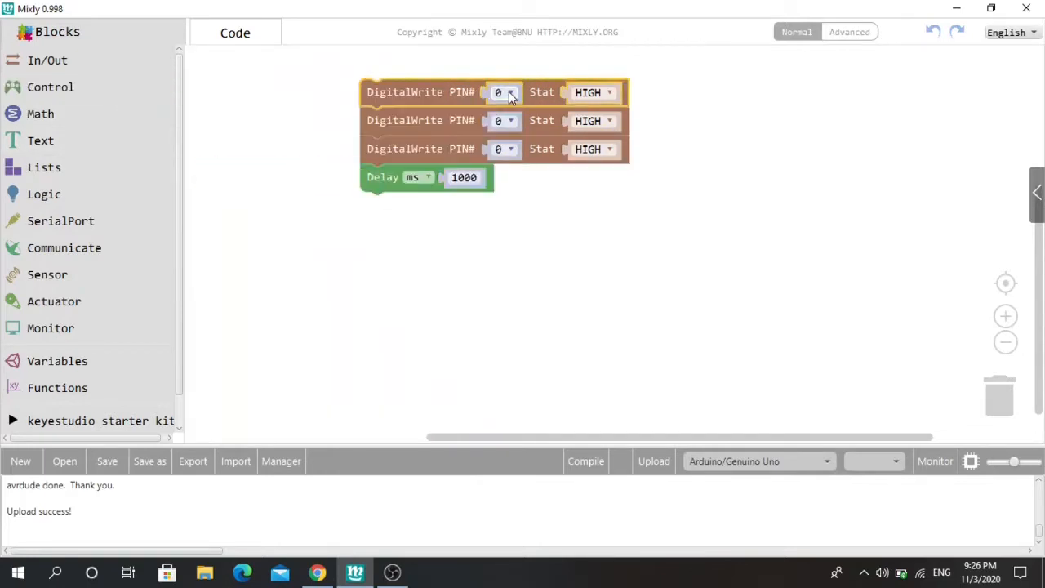
click(503, 92)
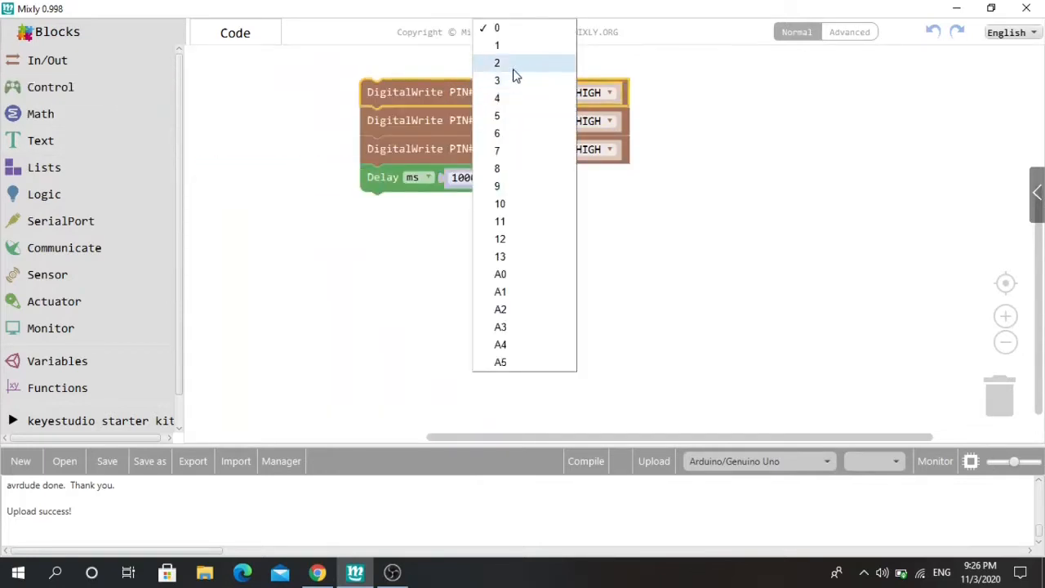
click(497, 62)
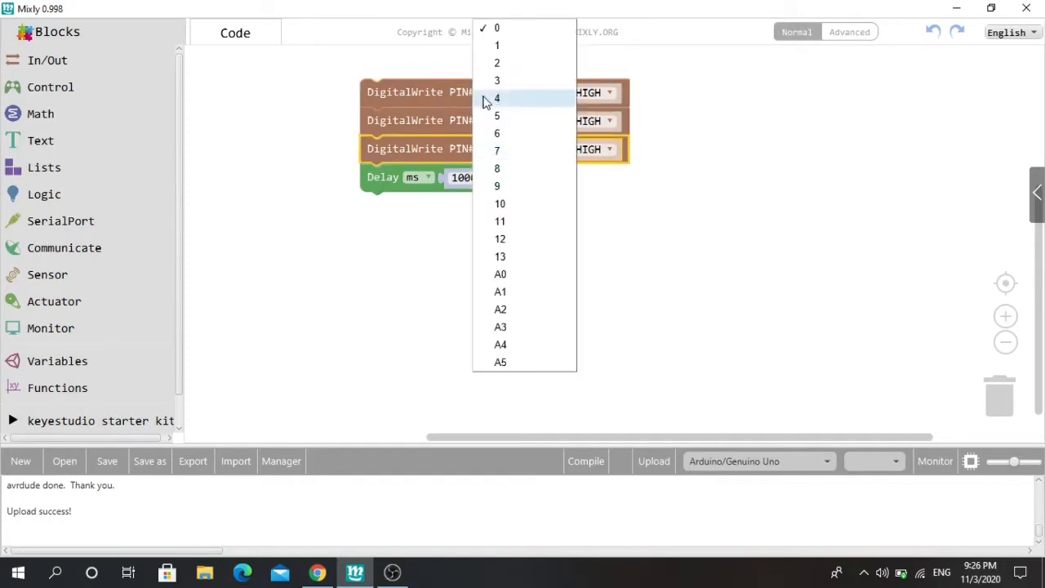
click(496, 97)
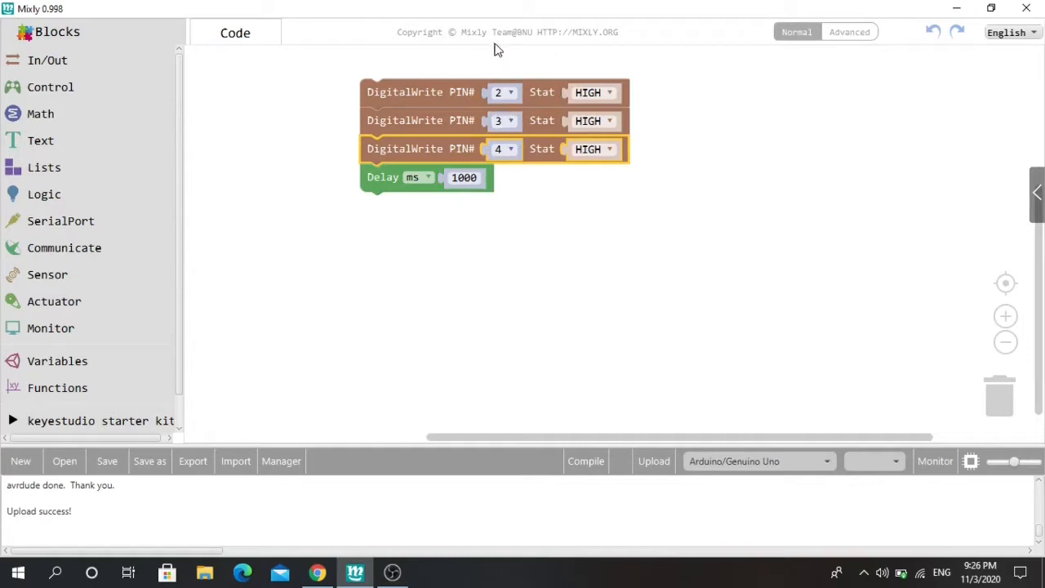
mouse_move(704, 64)
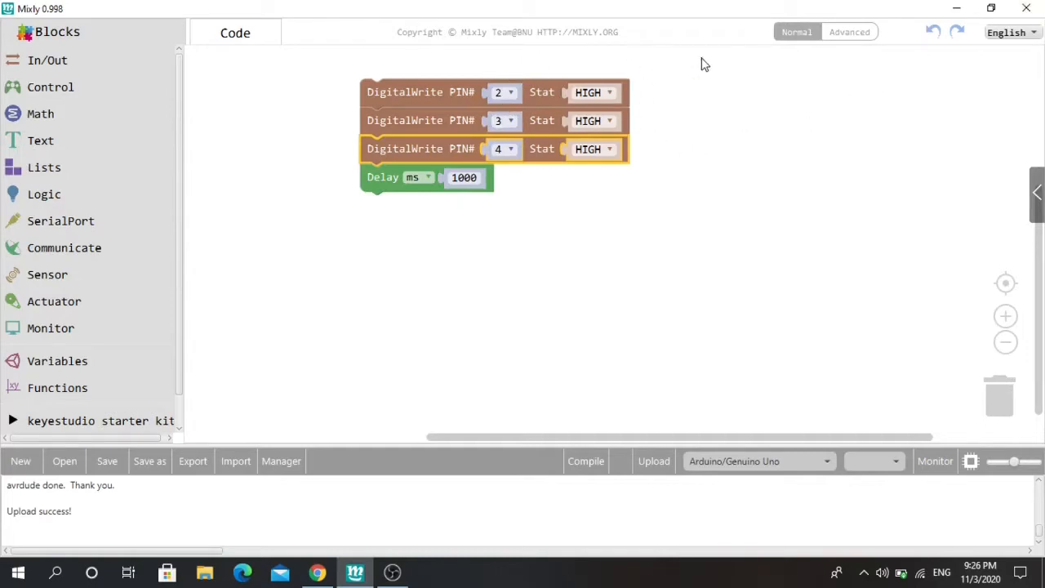
mouse_move(524, 147)
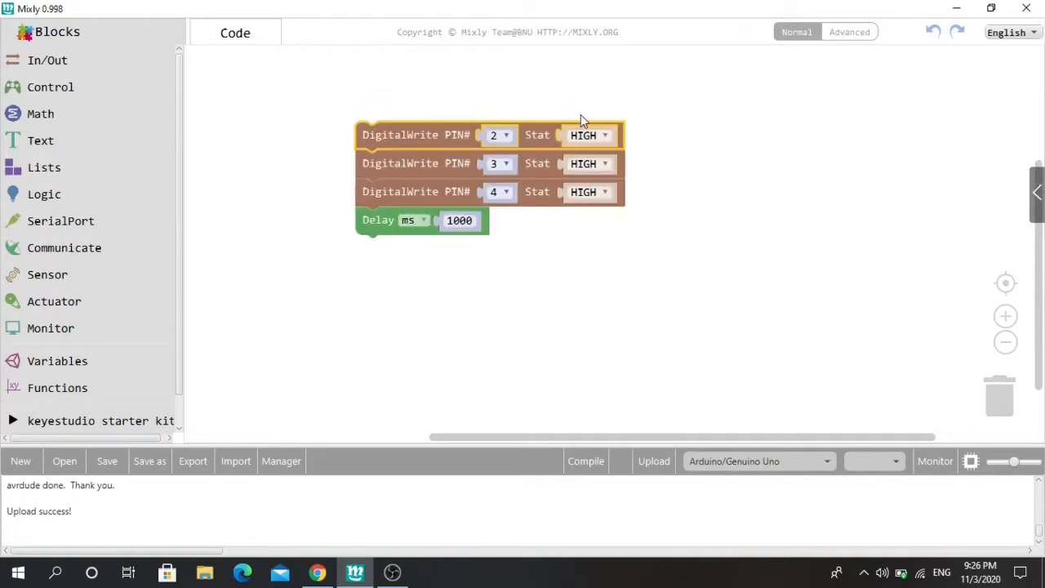
Switch pins 3 and 4 to LOW and set the delay to 3500 ms
click(588, 191)
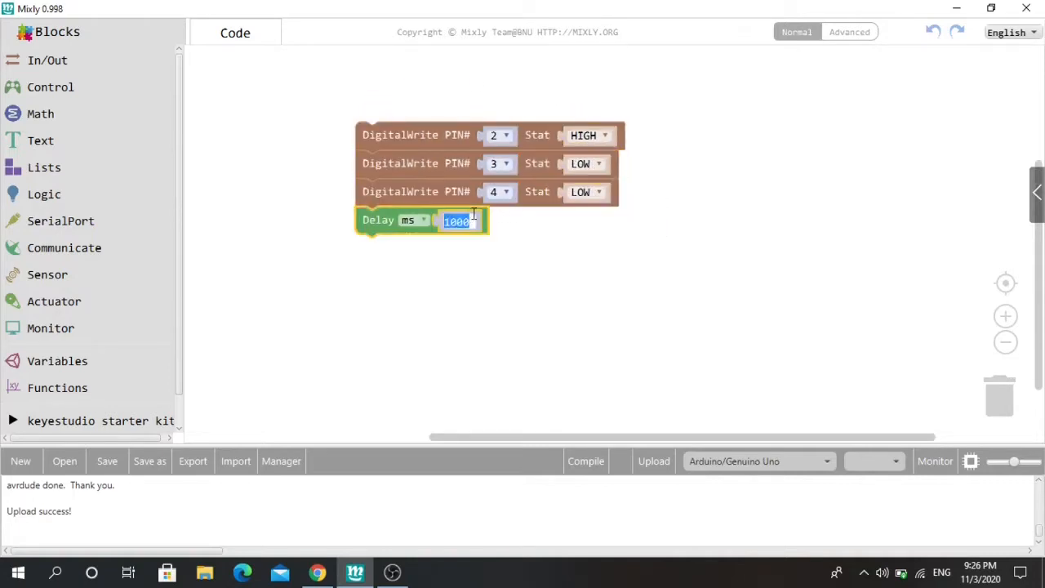
text(3)
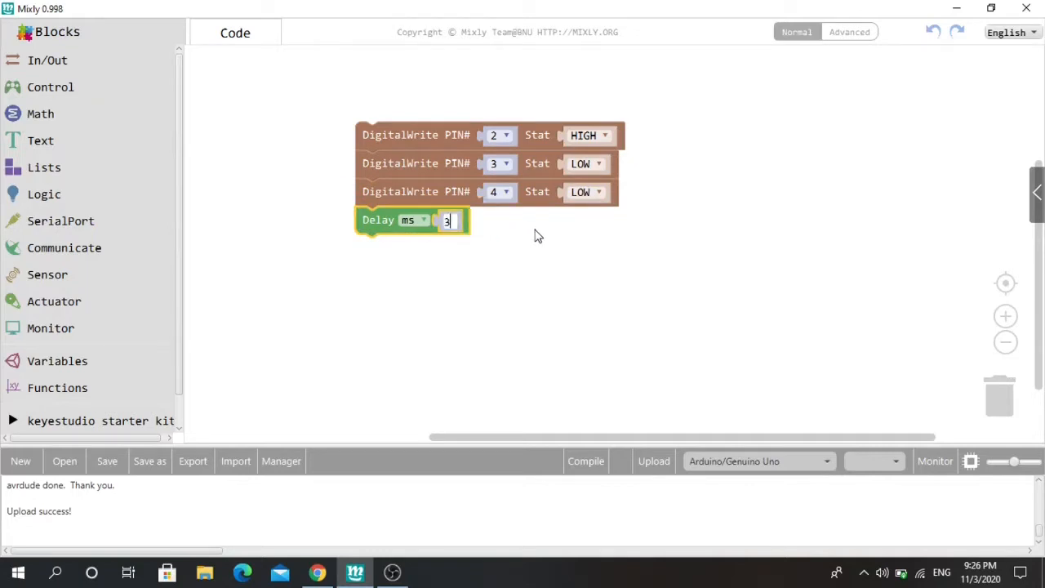
text(500)
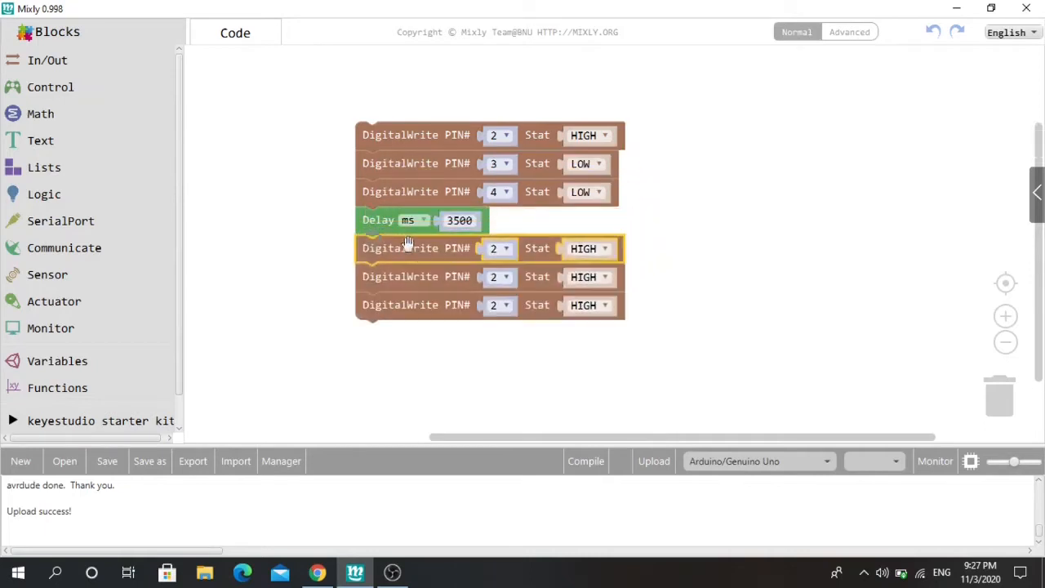
Copy the blocks into a second group set to pins 2, 3, 4 as LOW, HIGH, LOW
click(407, 220)
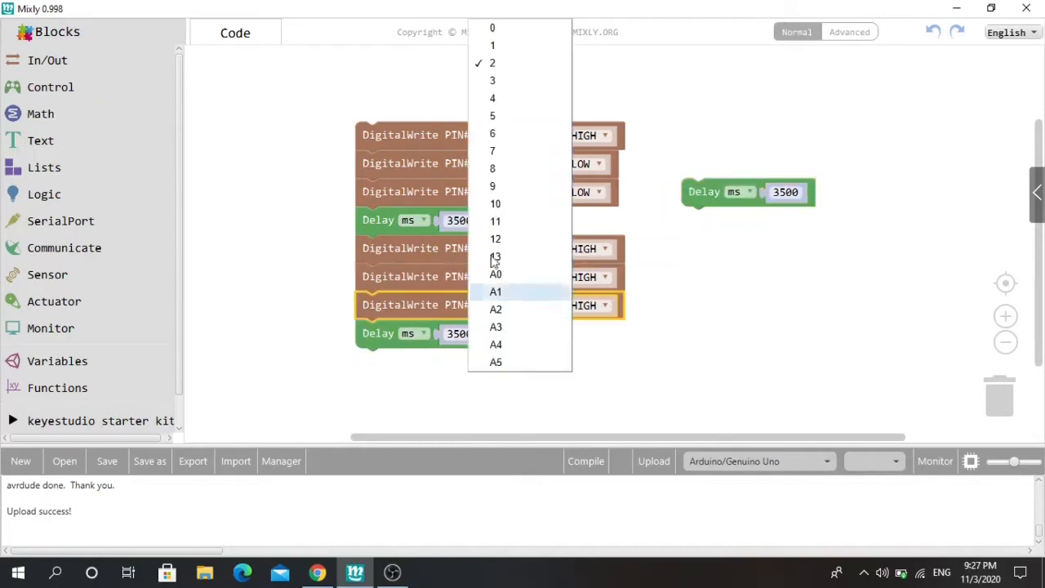
click(492, 115)
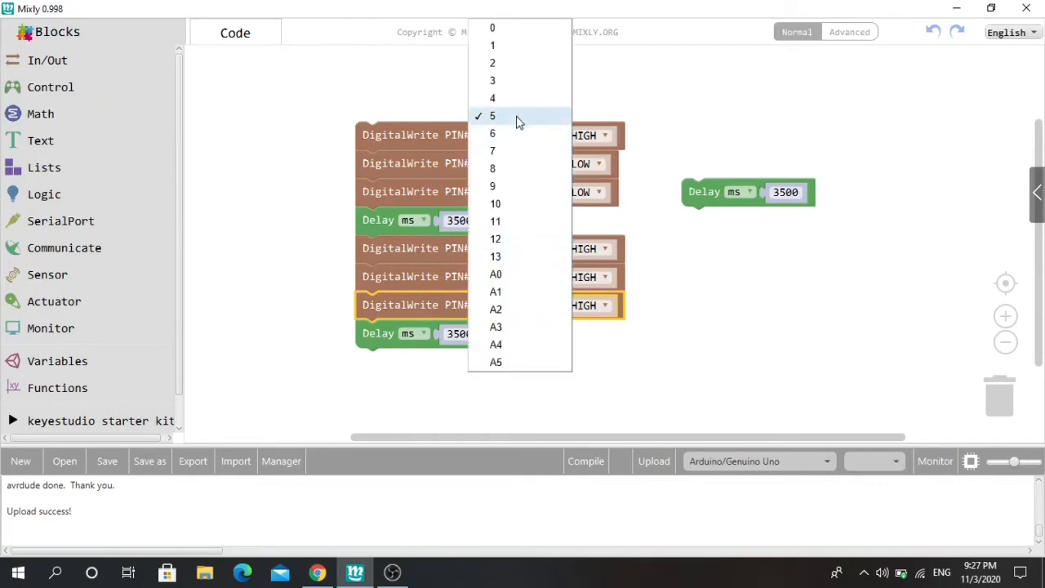
click(587, 305)
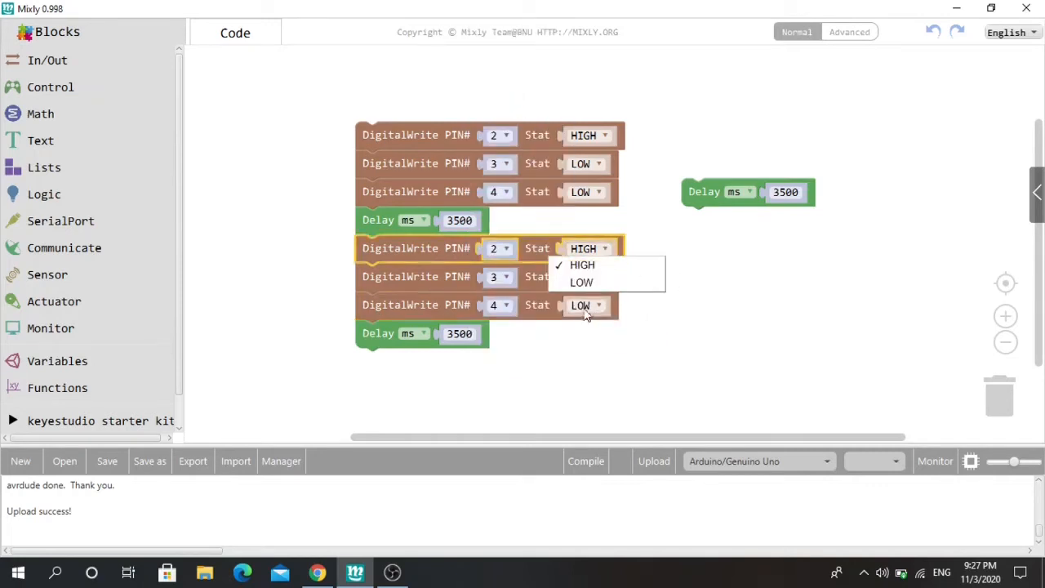
click(580, 283)
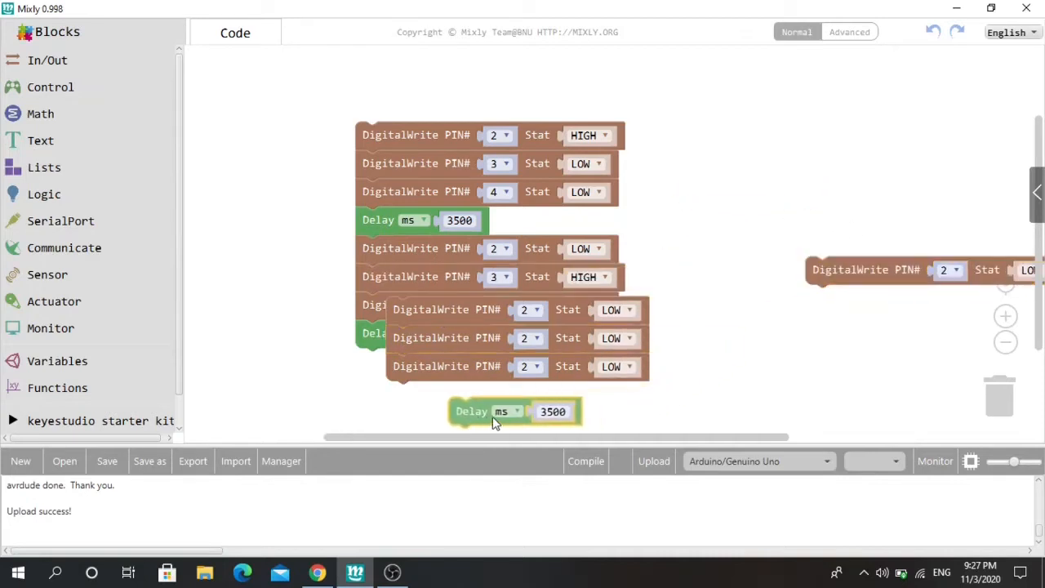
Attach a Delay below the third group and enter 2500 ms and 1000 ms delays
drag(514, 410, 452, 394)
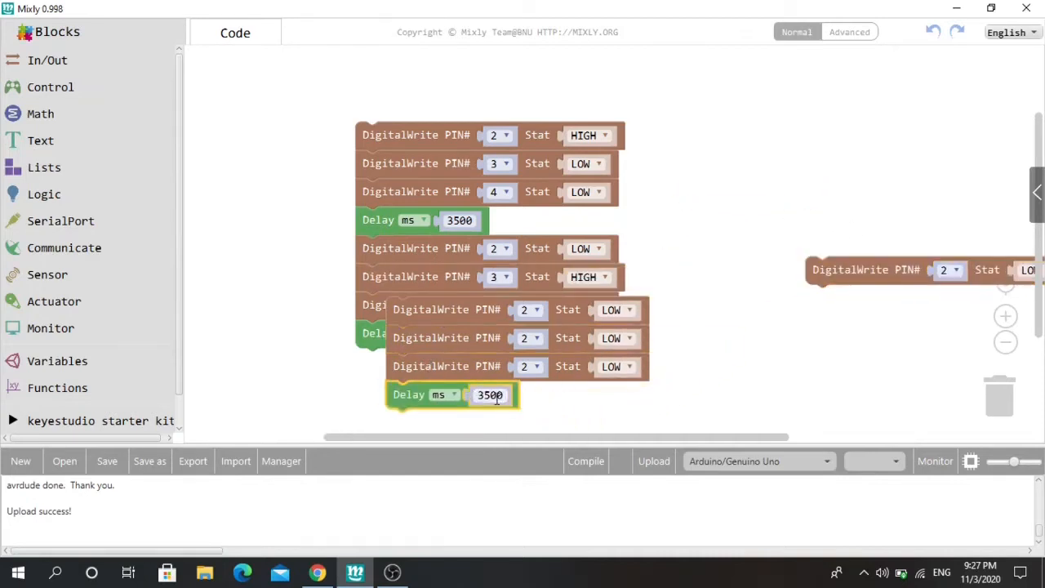
text(255)
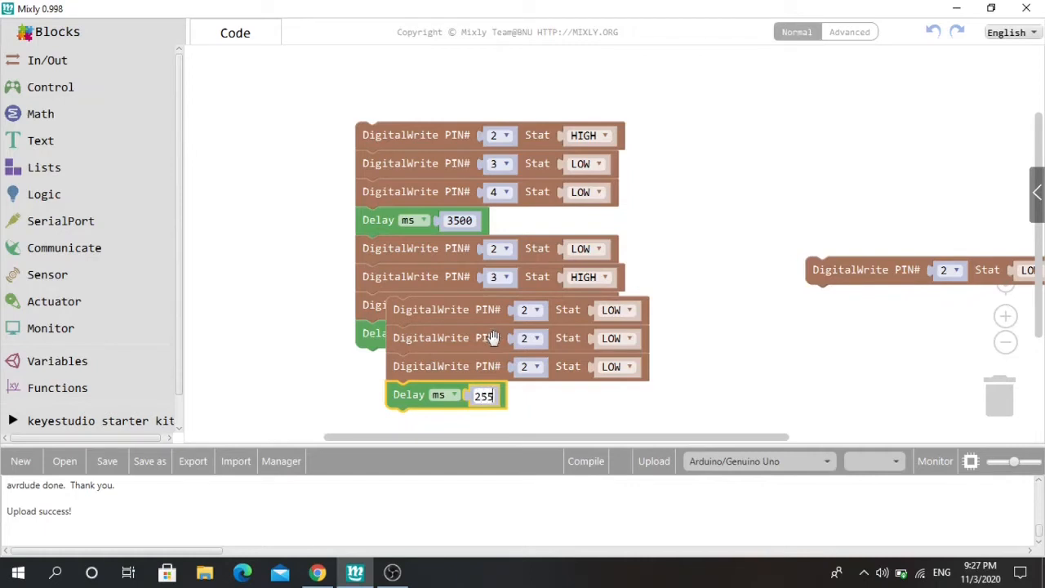
text(2500)
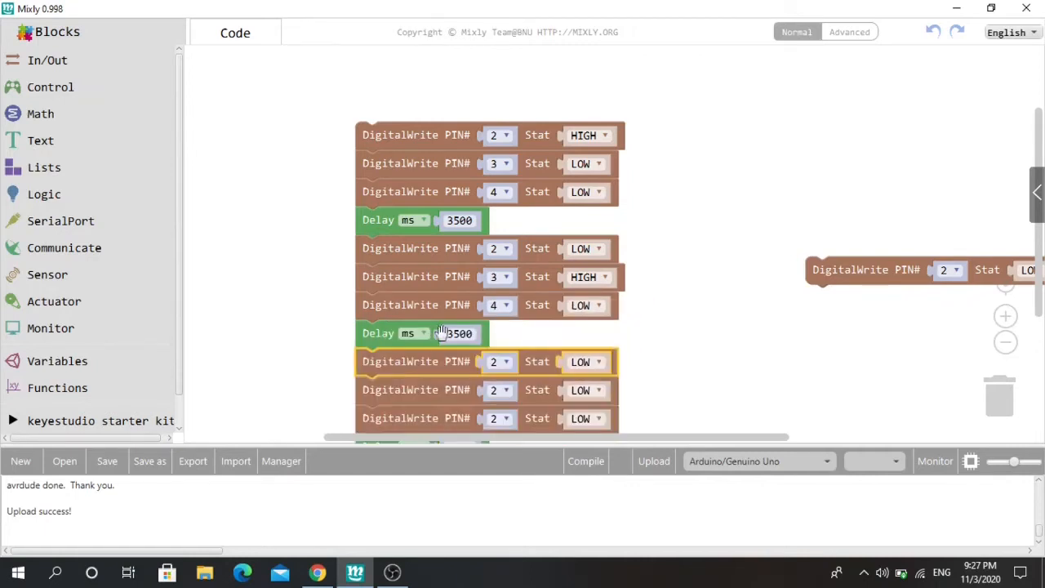
text(1000)
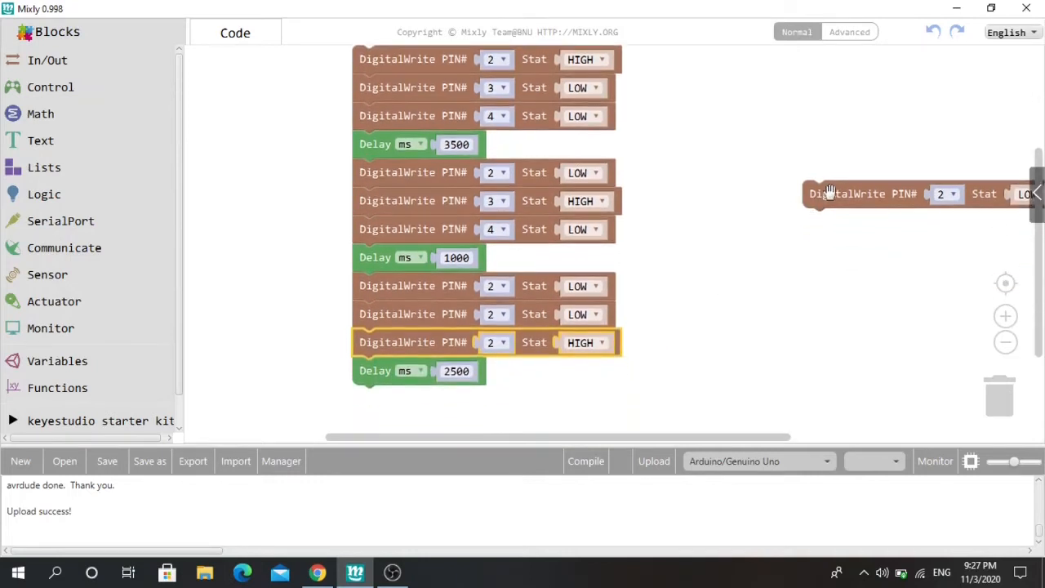
Attach the loose DigitalWrite block and set the third group's middle block to pin 3
drag(863, 193, 486, 399)
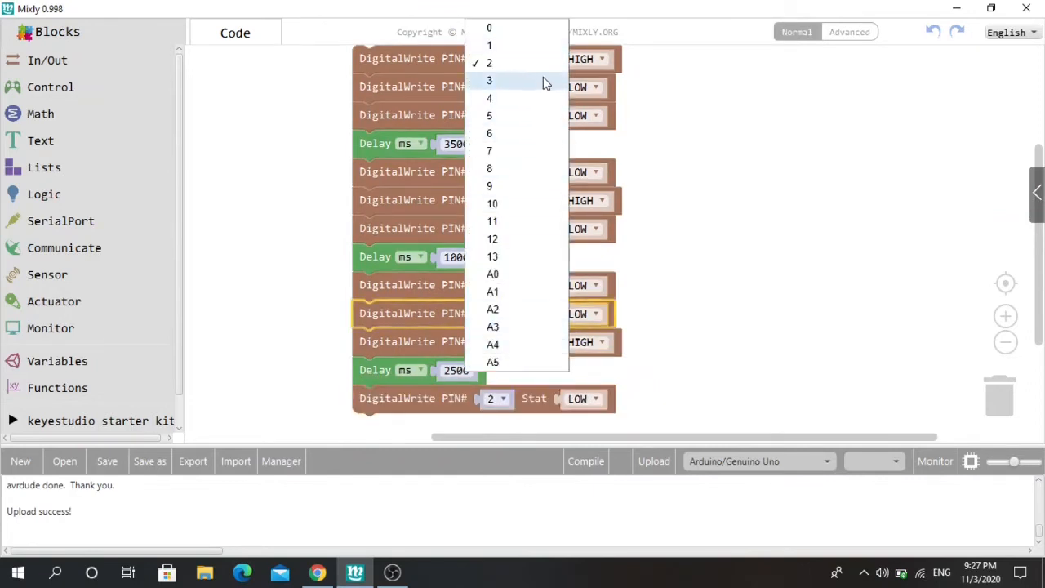
click(488, 80)
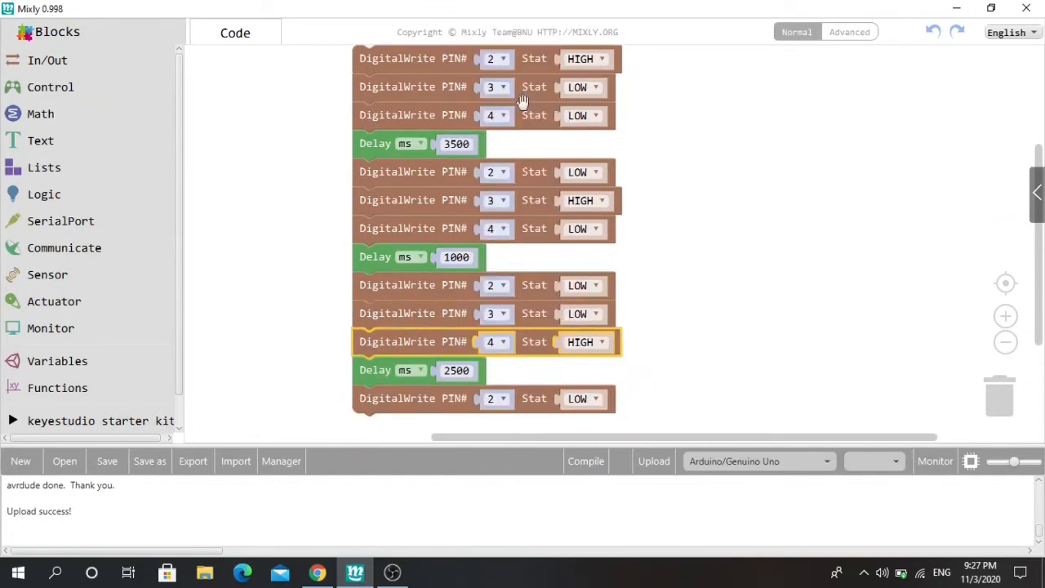
mouse_move(410, 393)
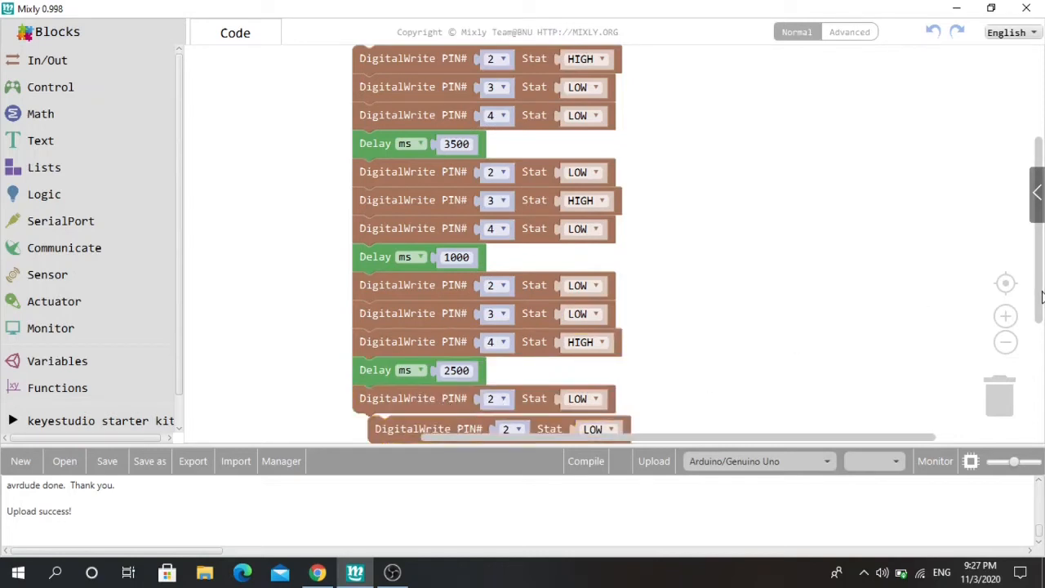
scroll(down, 3)
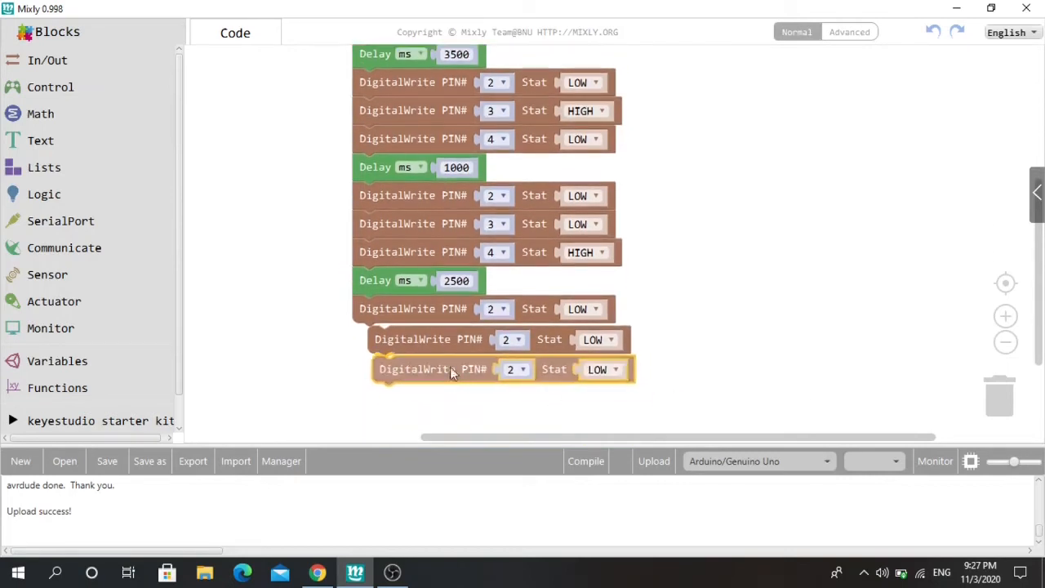
Append a final group with pin 4 and pin 3 HIGH, plus a 1000 ms Delay
click(514, 369)
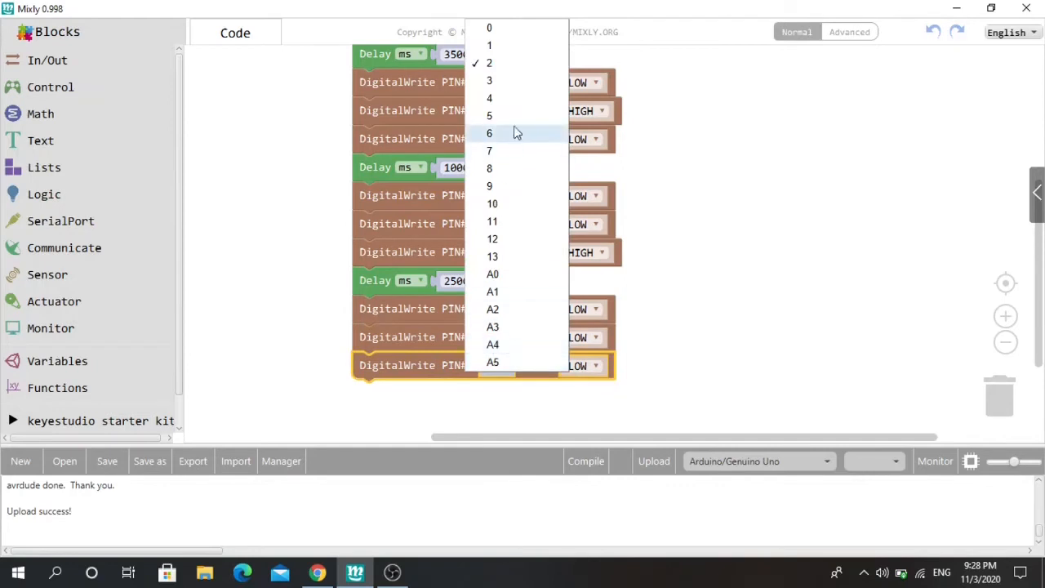
click(488, 61)
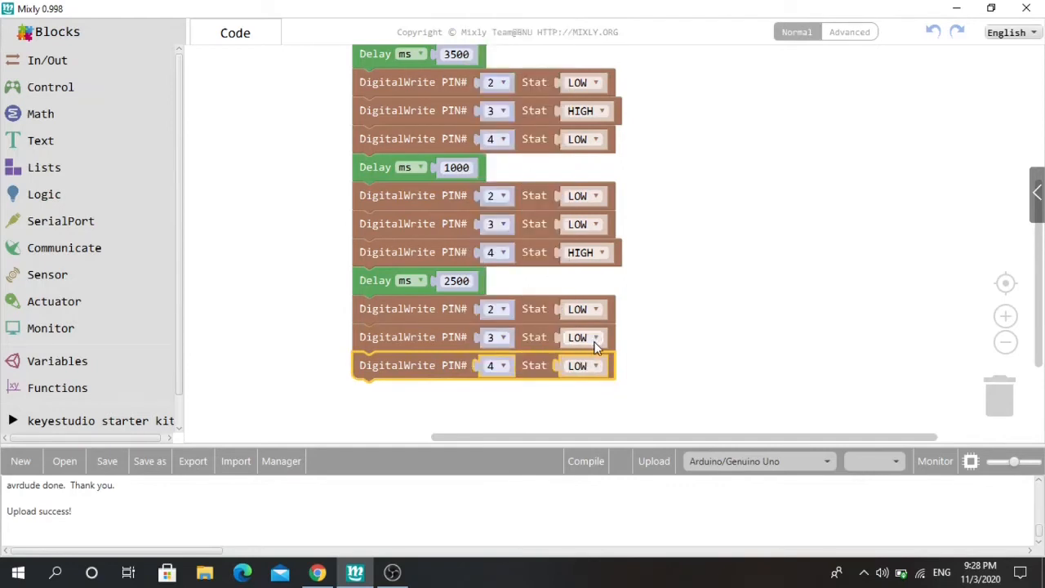
click(602, 337)
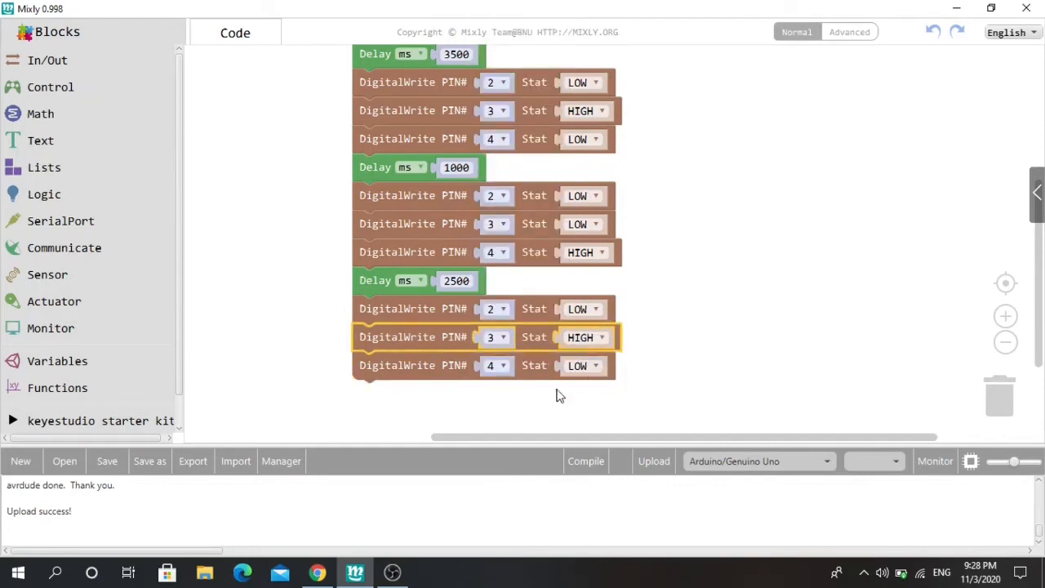
right_click(375, 280)
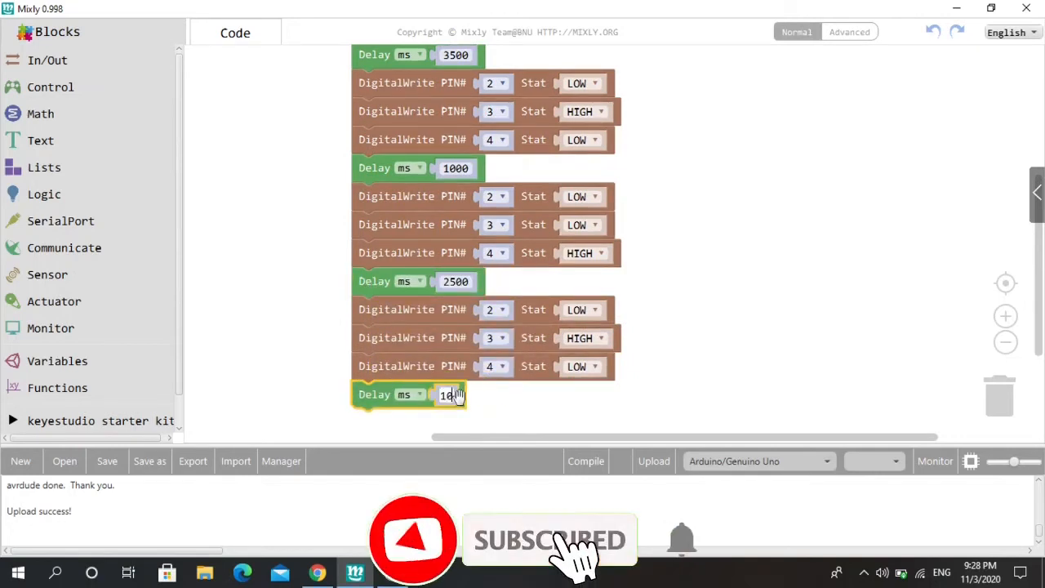
text(000)
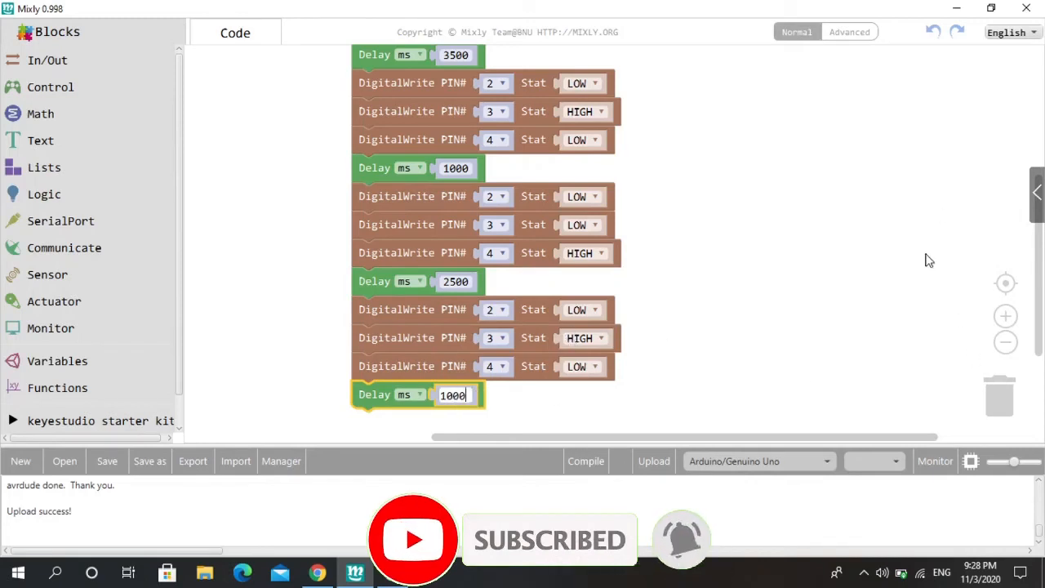
mouse_move(745, 259)
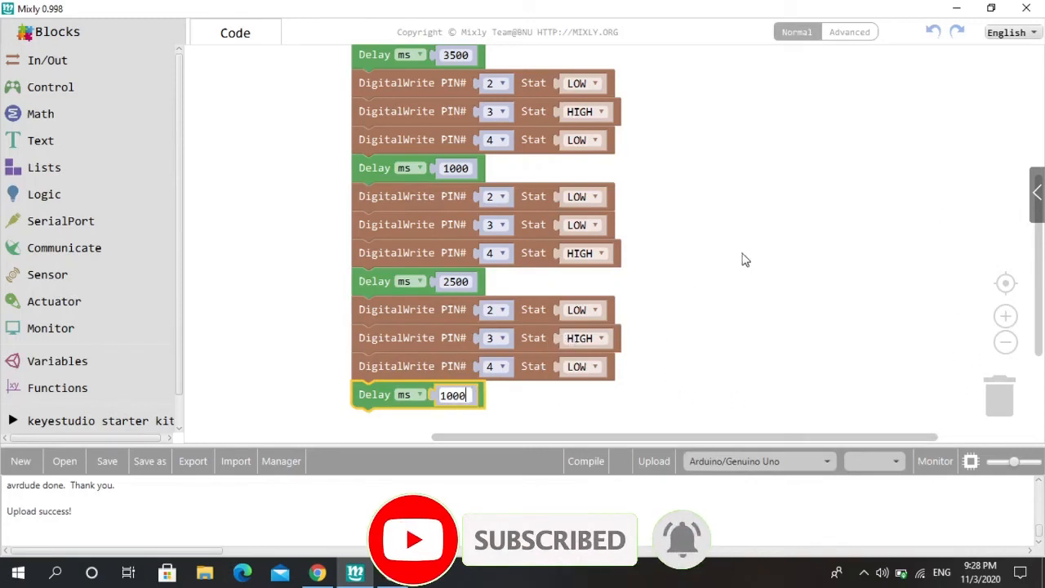